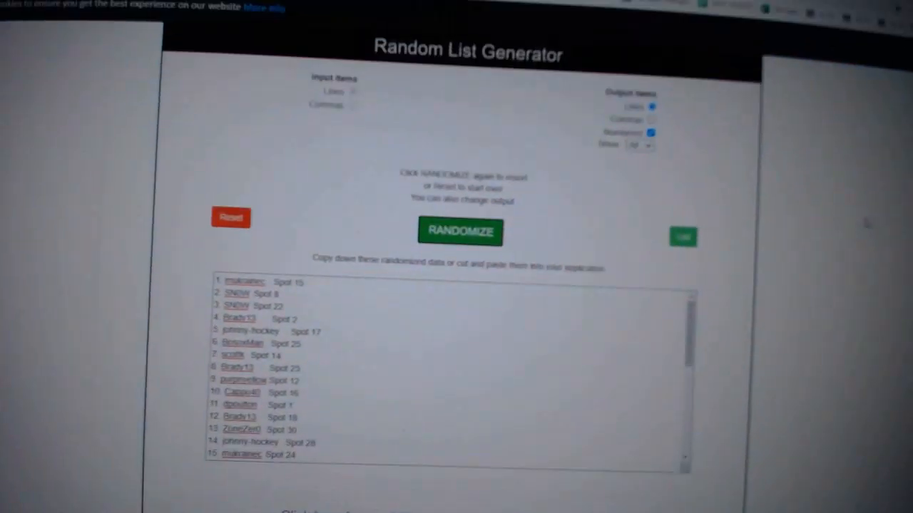
Step: Randomize the 31 hockey team names into a shuffled, numbered list with Lines output
scroll(down, 3)
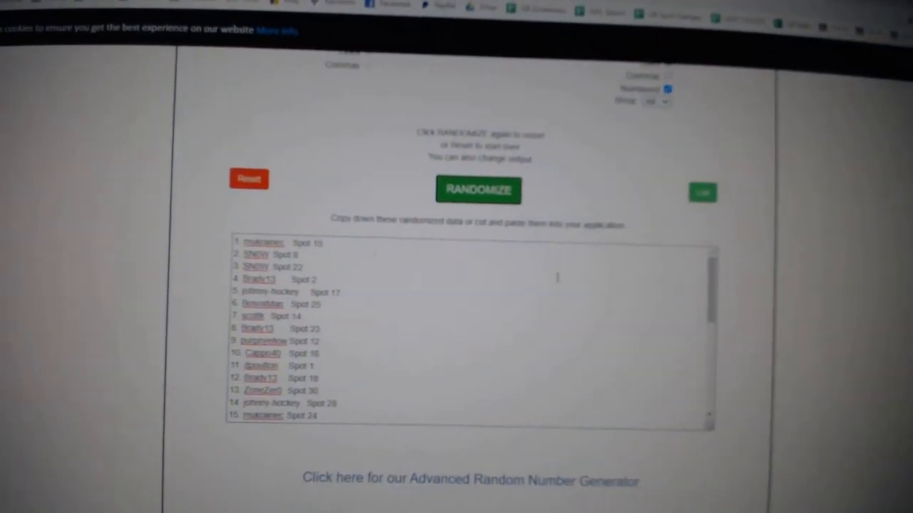
click(478, 190)
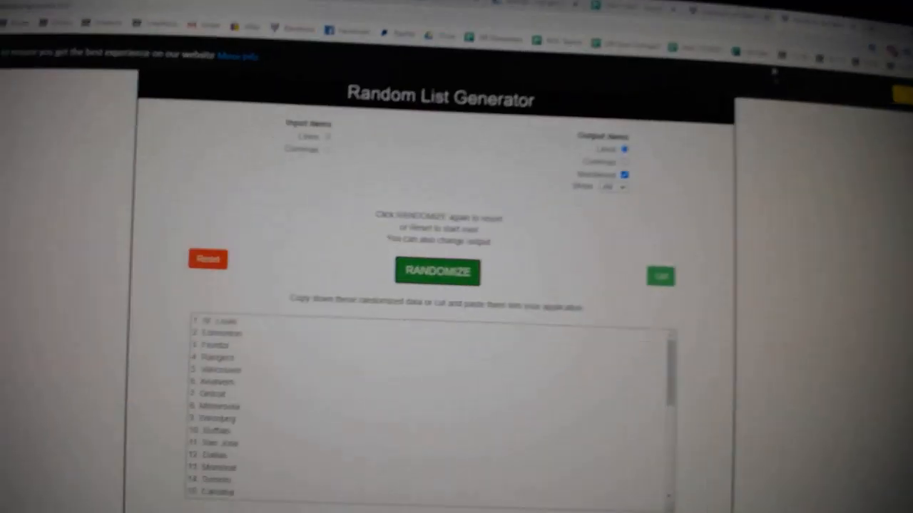
click(436, 271)
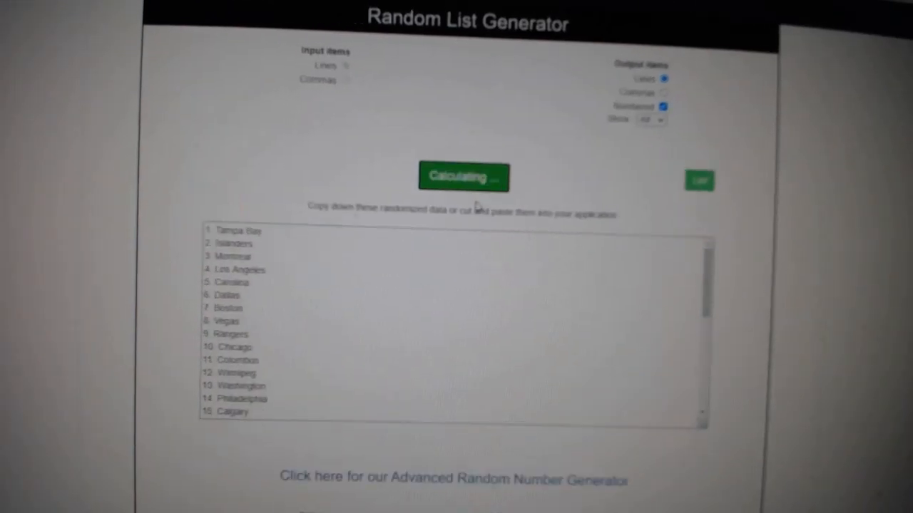
click(462, 176)
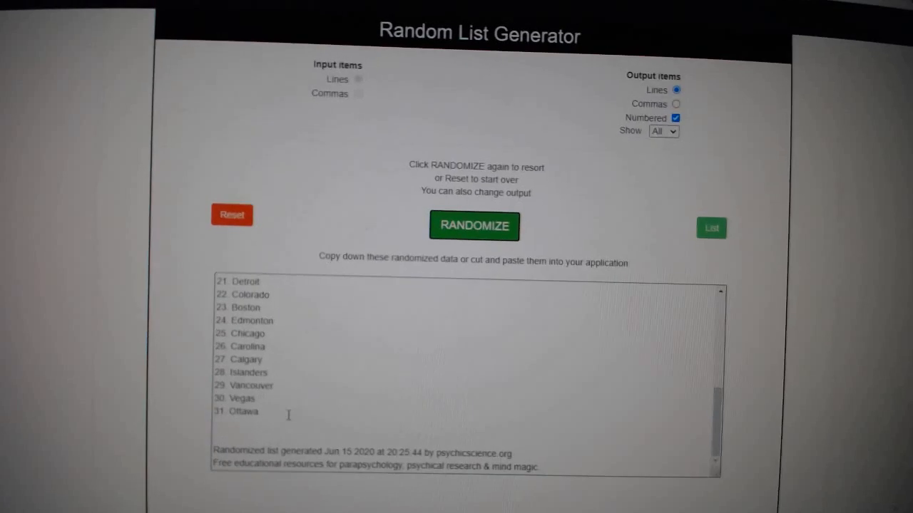